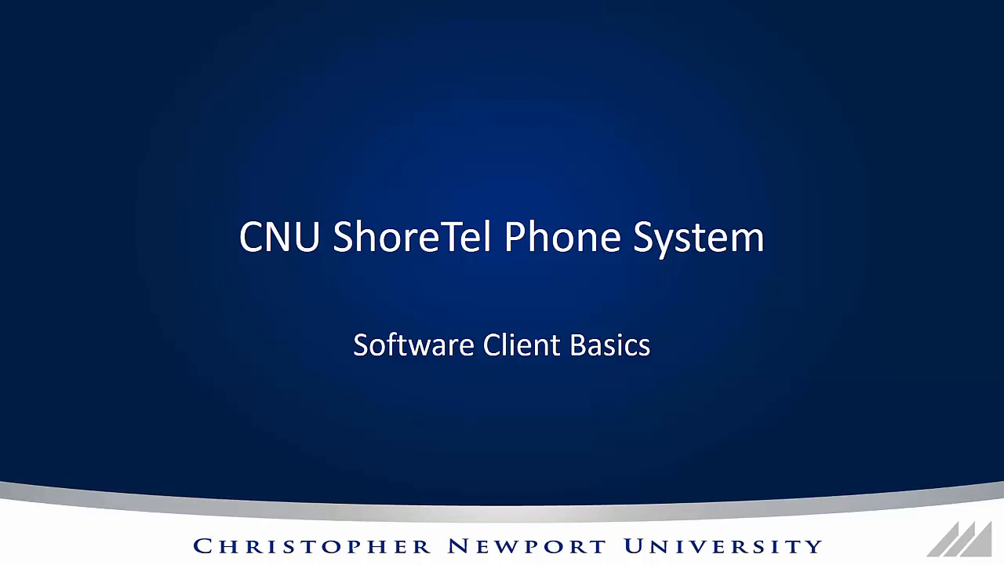
Advance from the title slide to the 'What is the software client?' slide
key("Right")
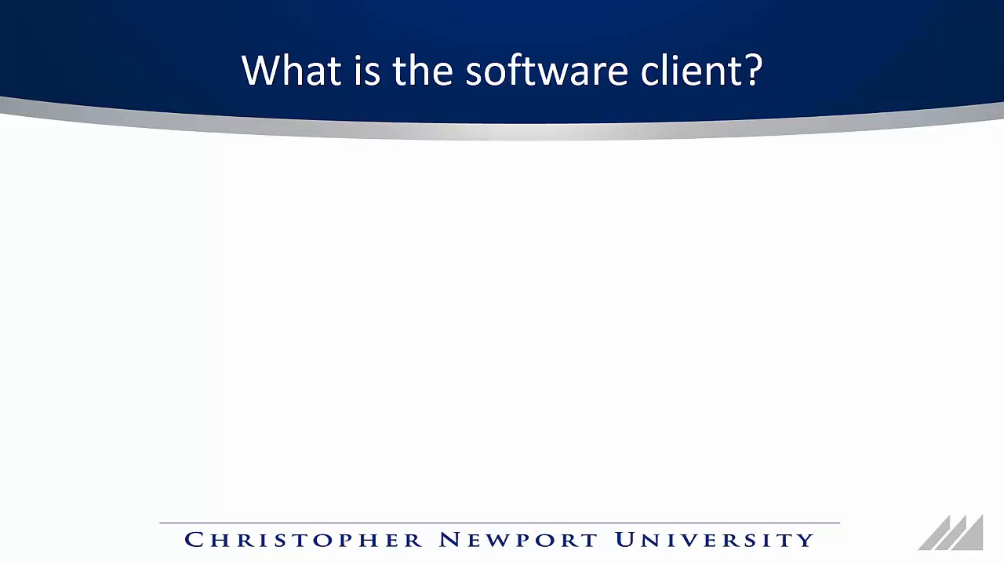
Reveal the bullet list of what the software client does and doesn't do
key("right")
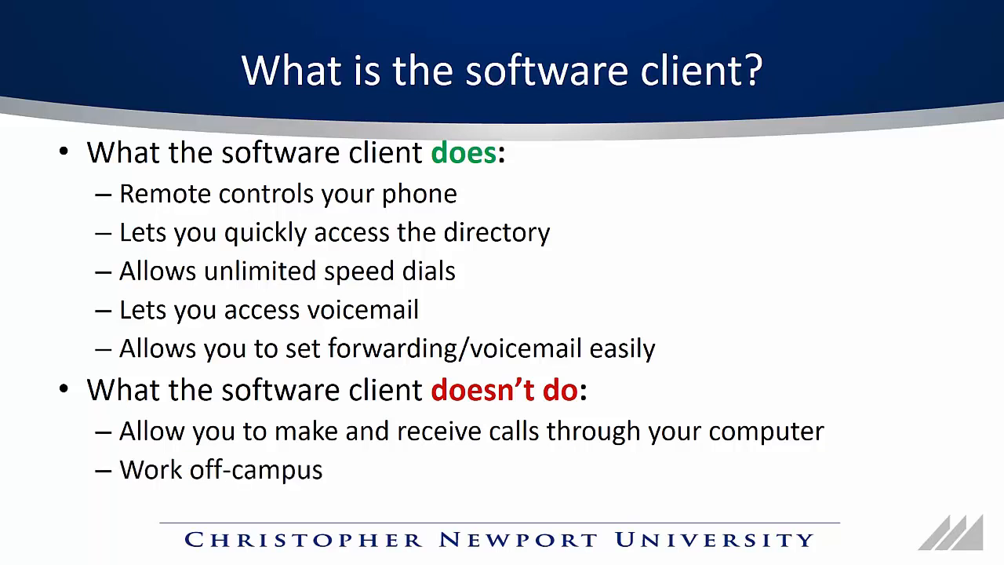
key("Right")
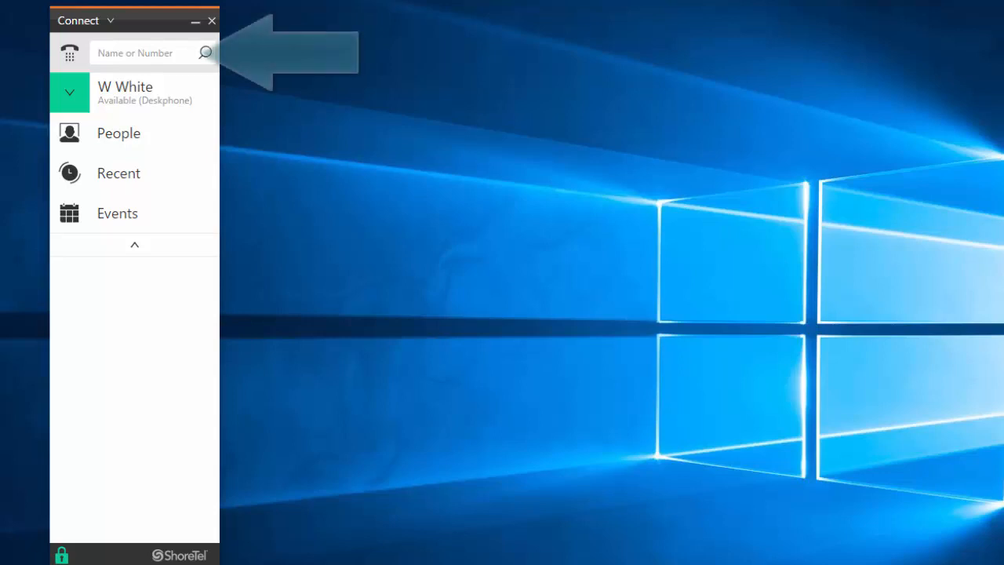
Search the directory for 'bug' and open Bugs Bunny's contact card with his call history
left_click(144, 54)
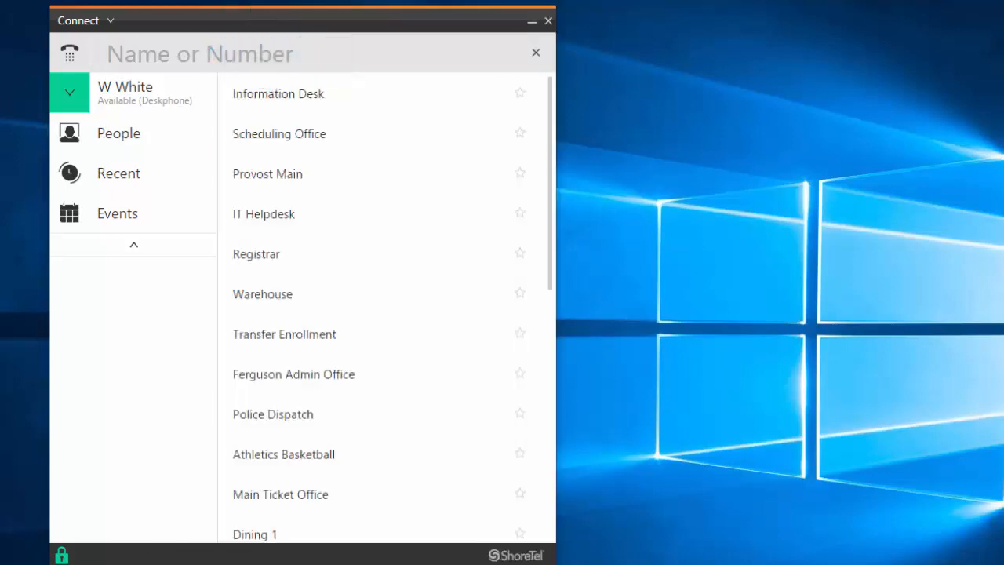
type("bu")
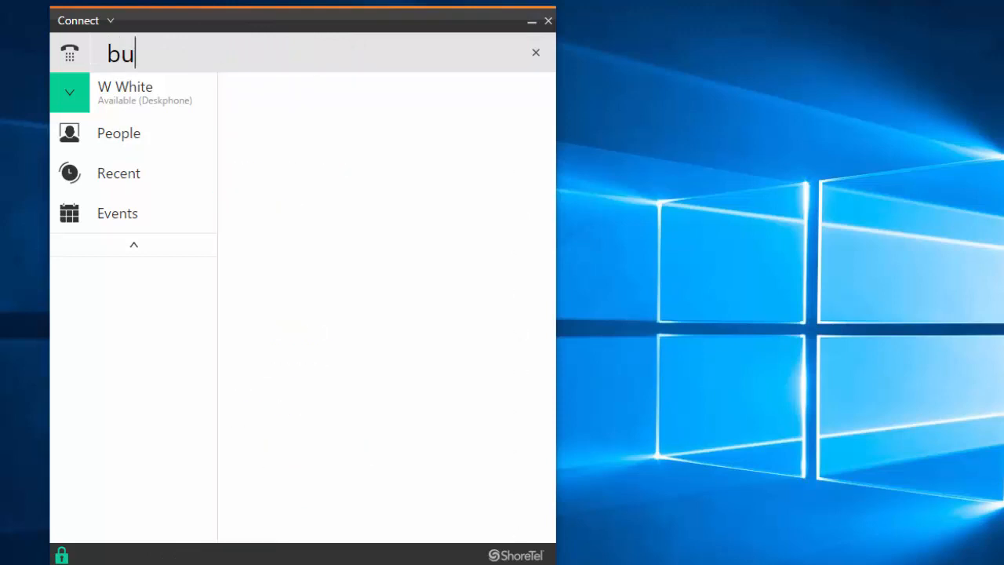
type("g")
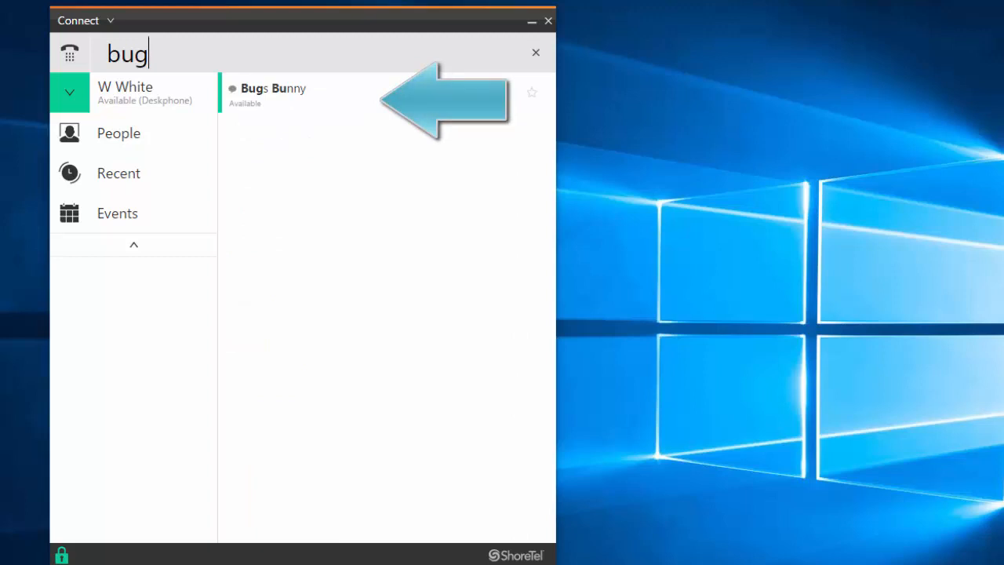
left_click(273, 88)
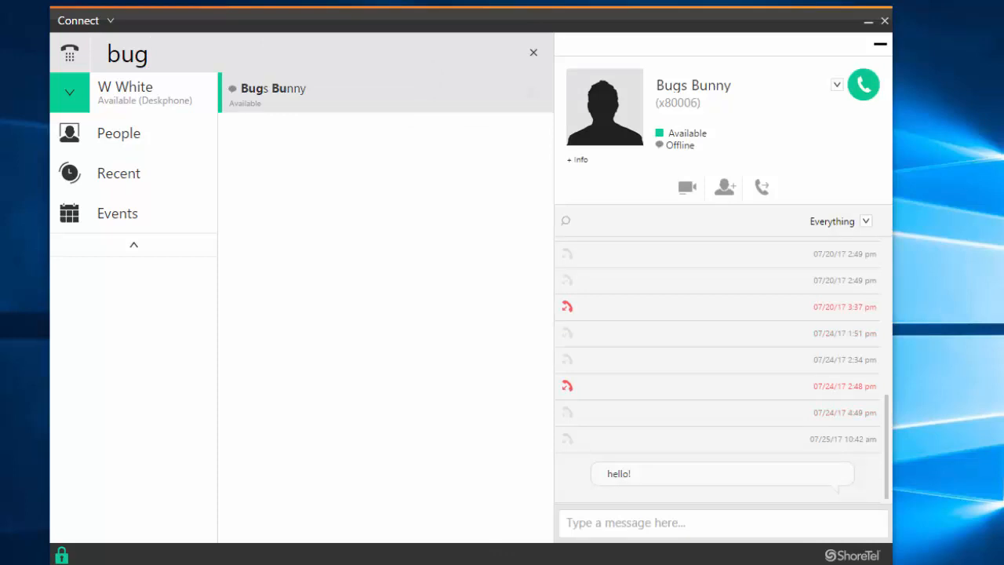
Expand Bugs Bunny's info to show extension 80006 and start a 'What's up' chat message
left_click(126, 53)
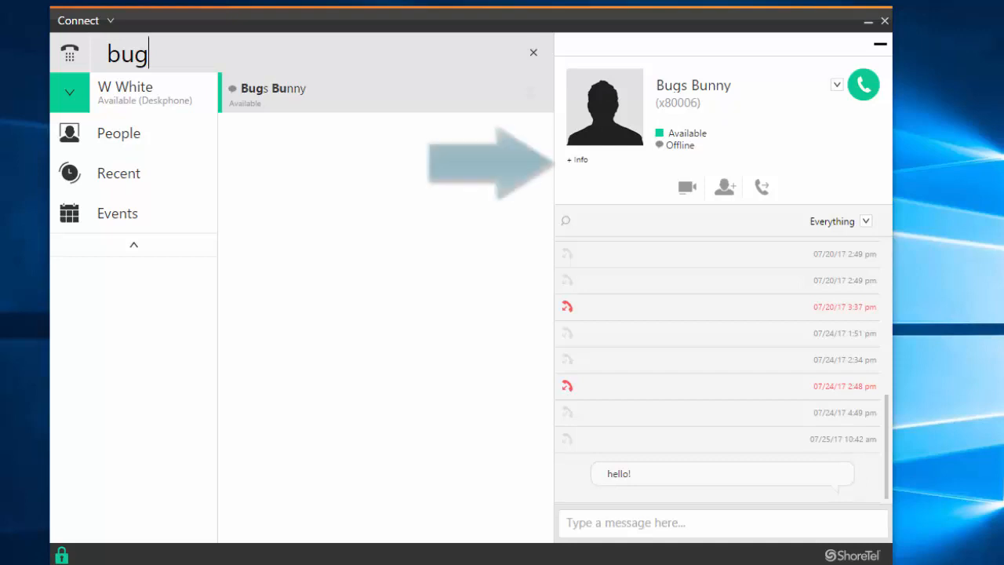
left_click(578, 160)
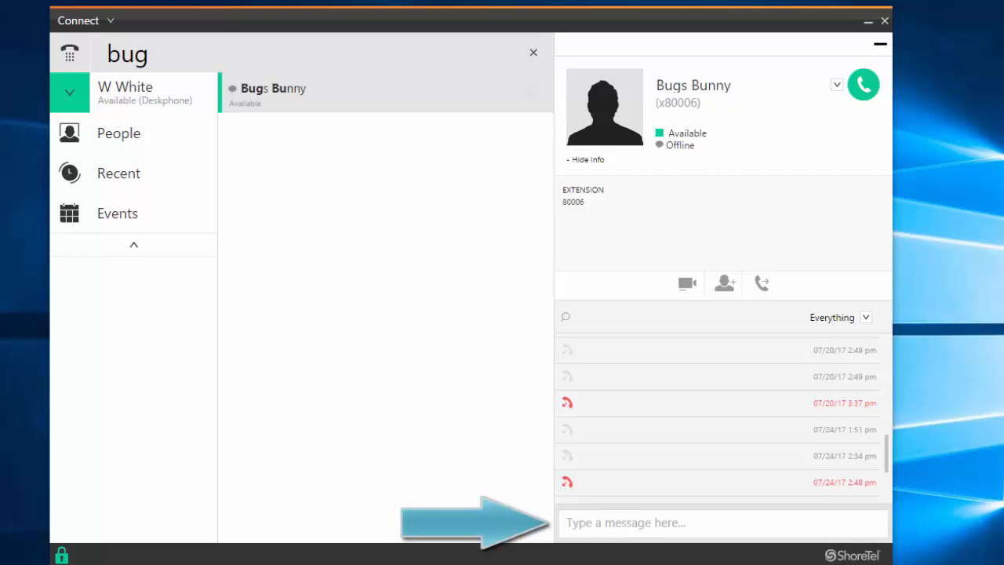
type("What's up")
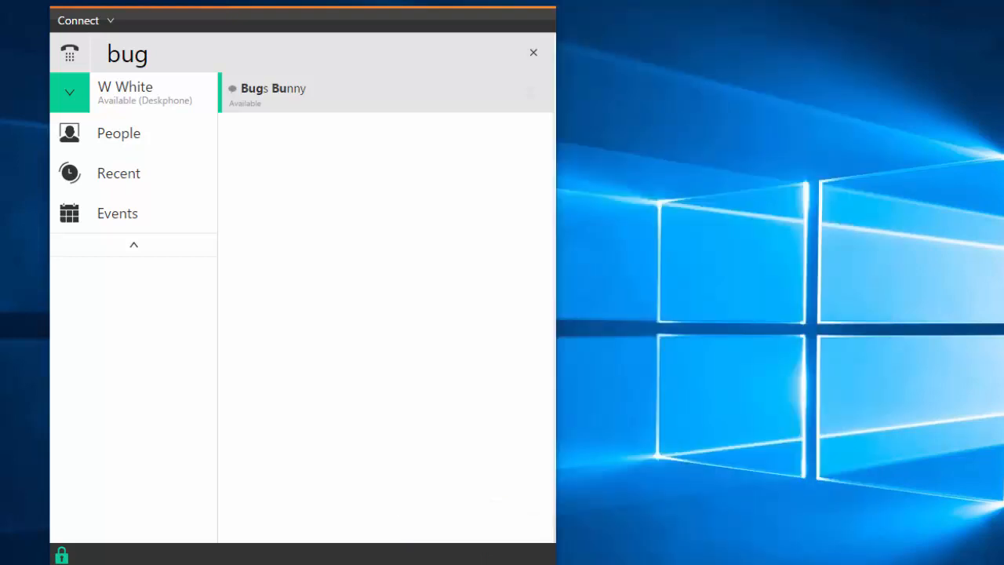
Search the directory for 'bug' again to find Bugs Bunny and mark him as a favorite
left_click(272, 91)
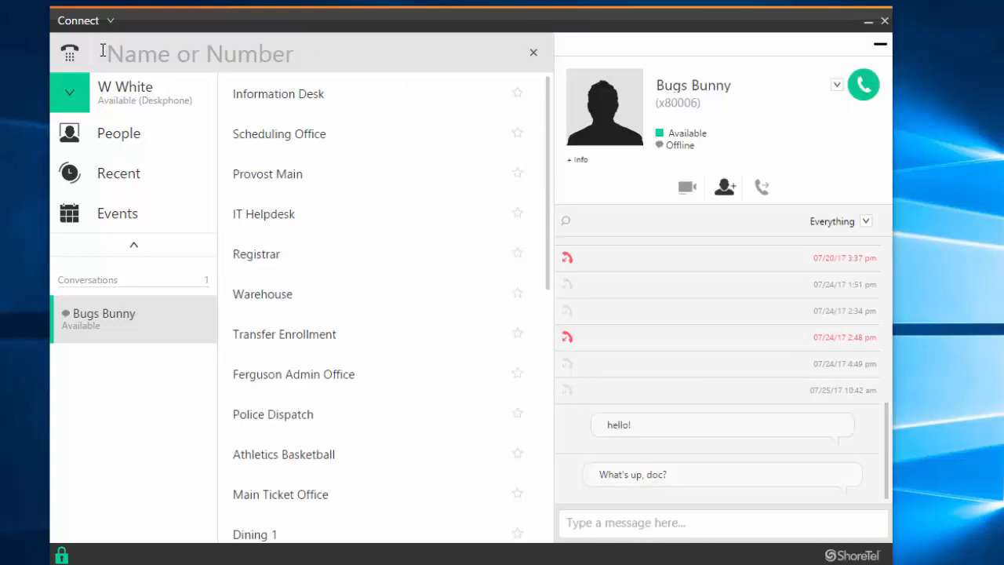
type("bug")
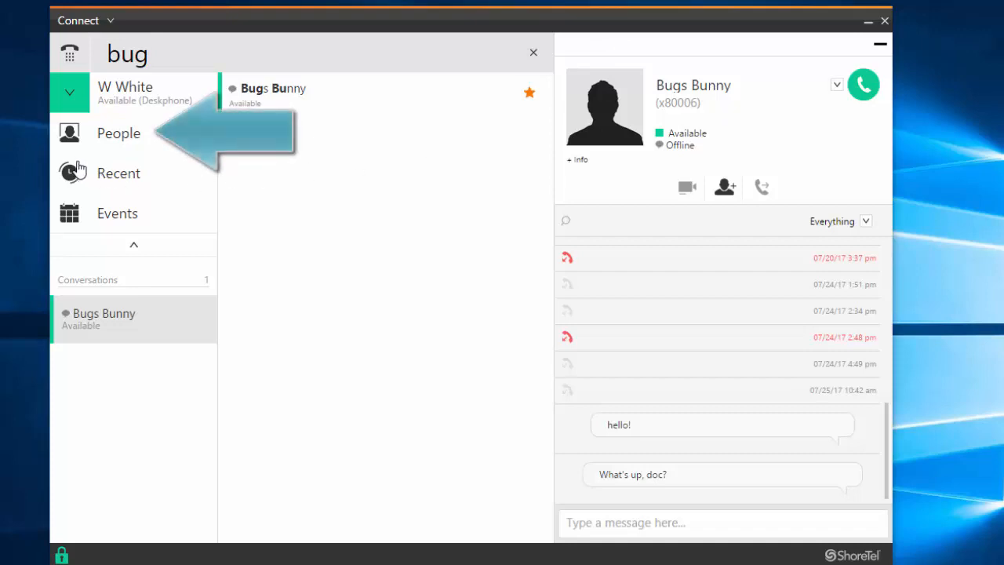
Show the Favorites people list and select Daffy Duck's contact
left_click(120, 132)
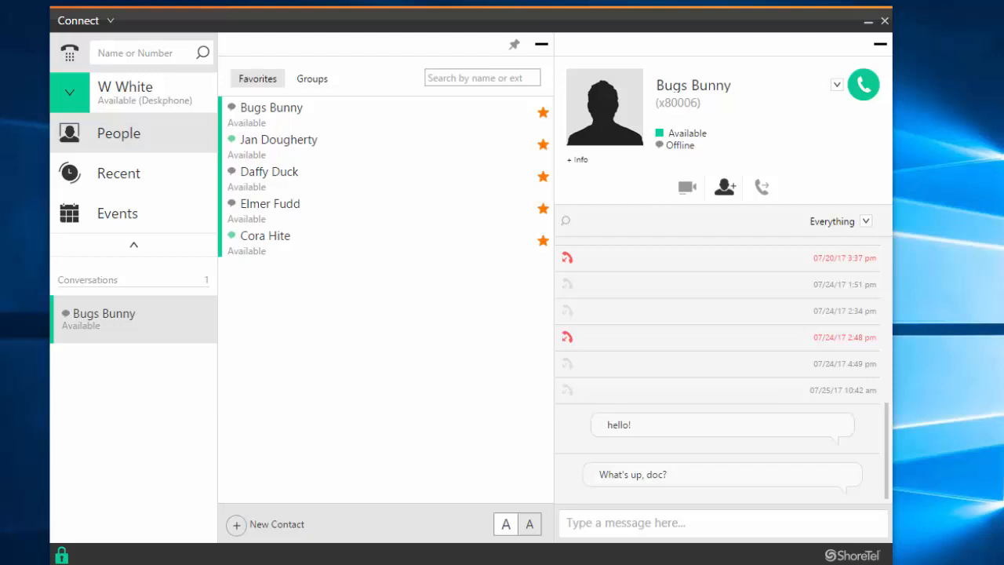
mouse_move(226, 113)
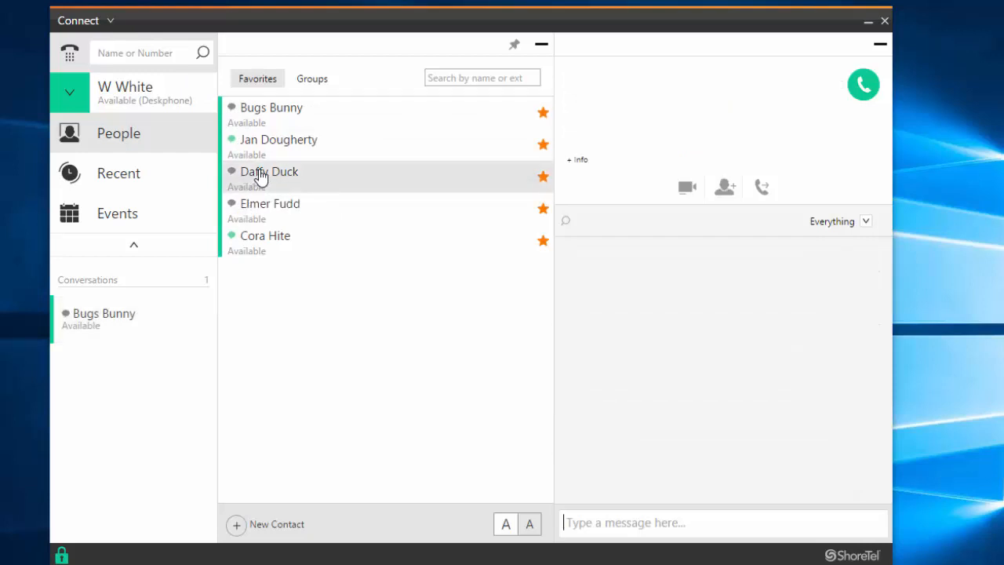
left_click(270, 171)
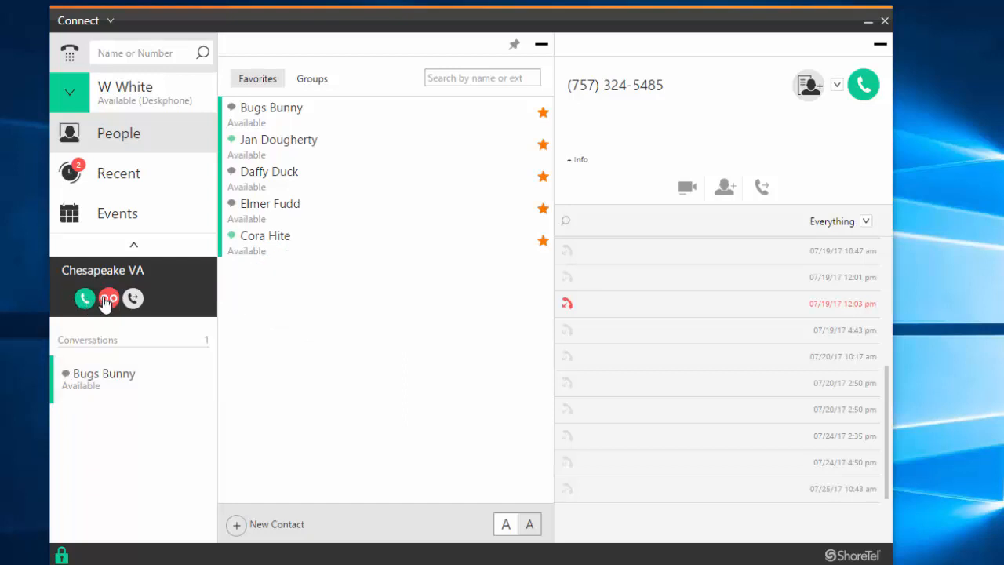
mouse_move(133, 299)
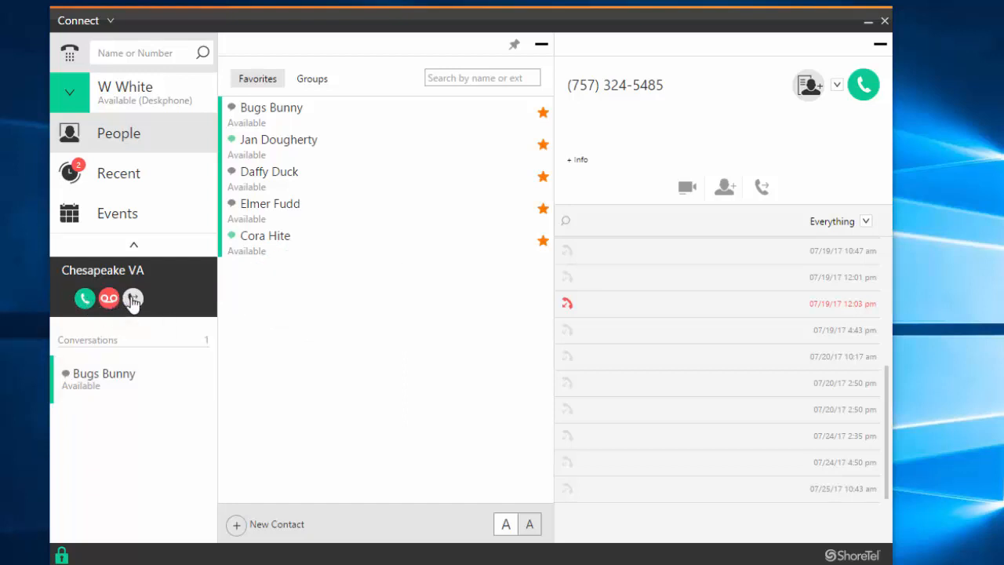
mouse_move(85, 298)
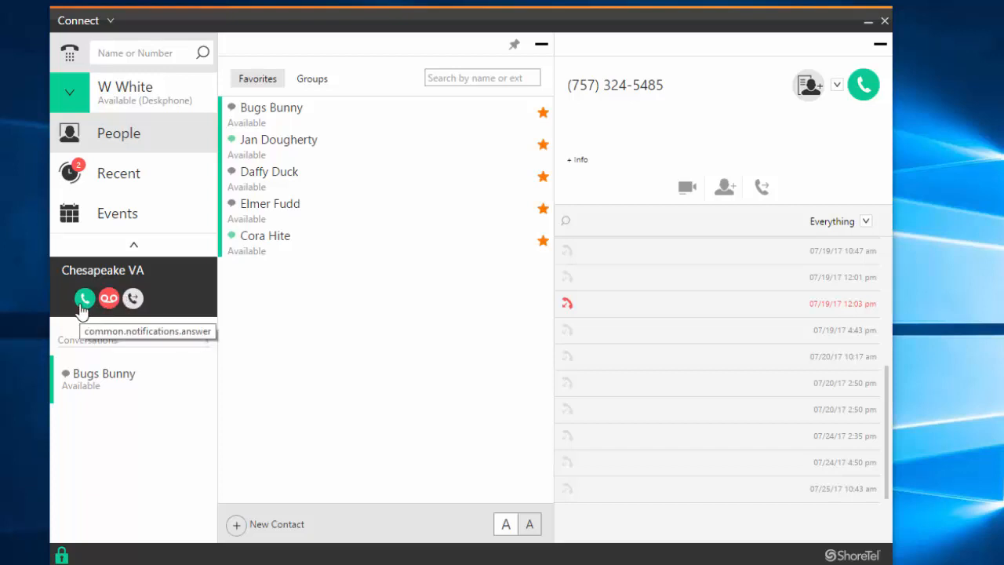
Answer the incoming Chesapeake VA call so it becomes active
left_click(85, 298)
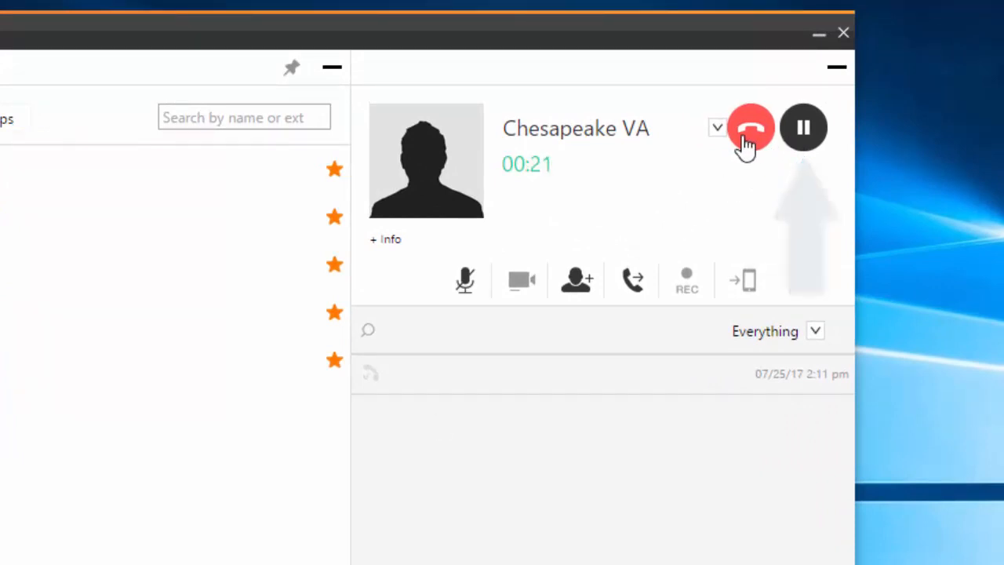
mouse_move(665, 238)
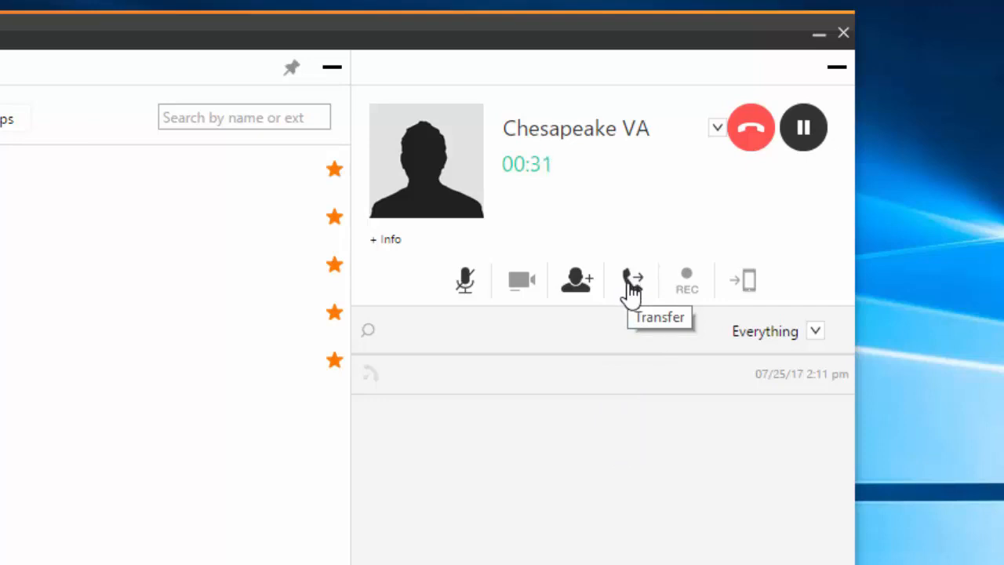
In the call's transfer panel, search 'bug' and pick Bugs Bunny (80006) as the transfer target
left_click(633, 279)
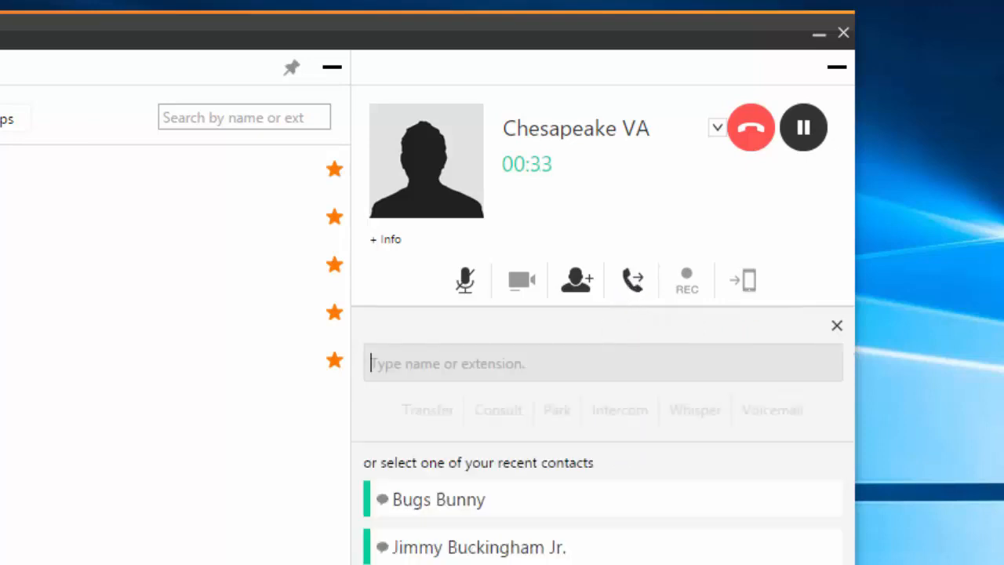
type("bu")
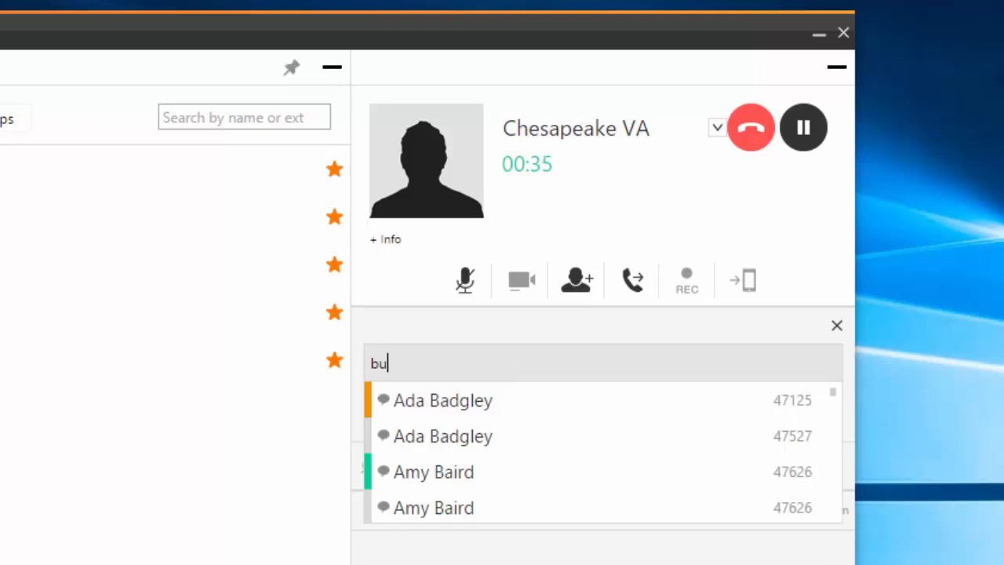
type("g")
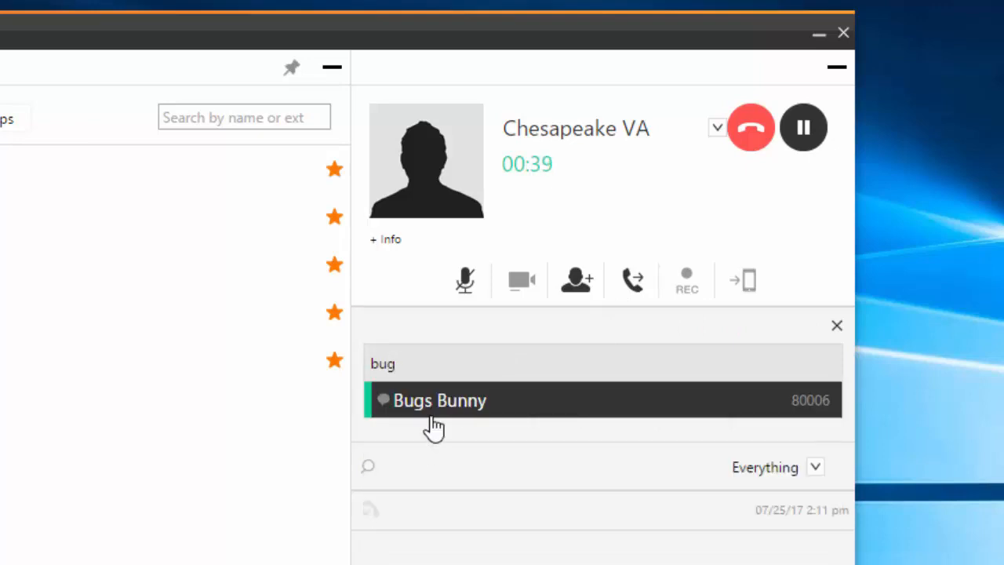
left_click(439, 400)
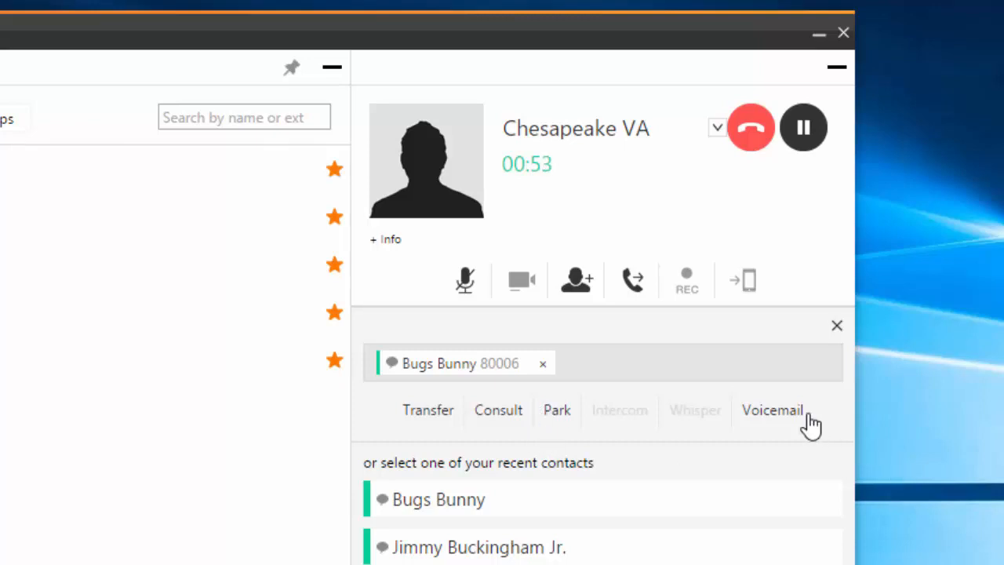
mouse_move(787, 382)
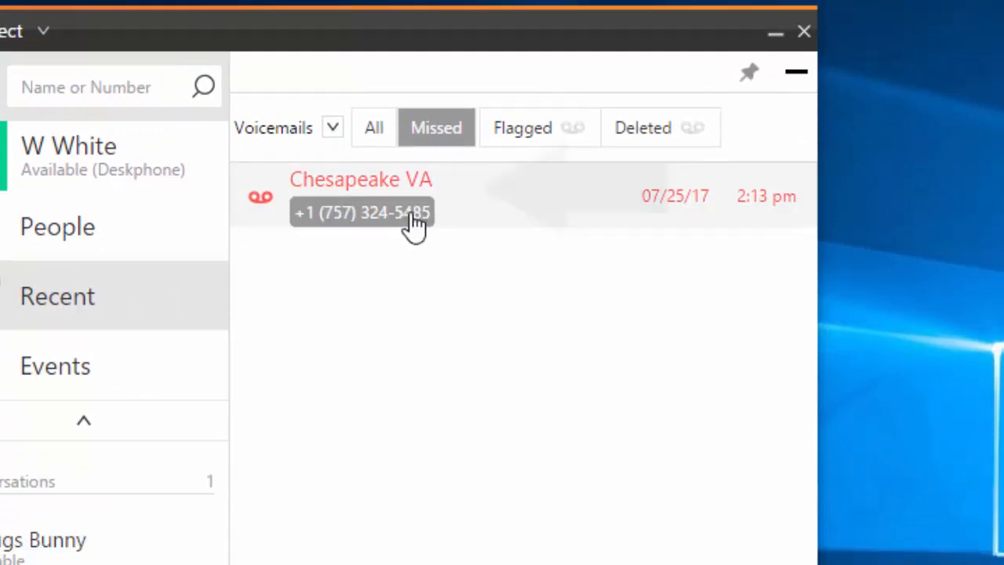
Expand the Chesapeake VA voicemail's player, then collapse the Recent list to the caller's details
left_click(361, 194)
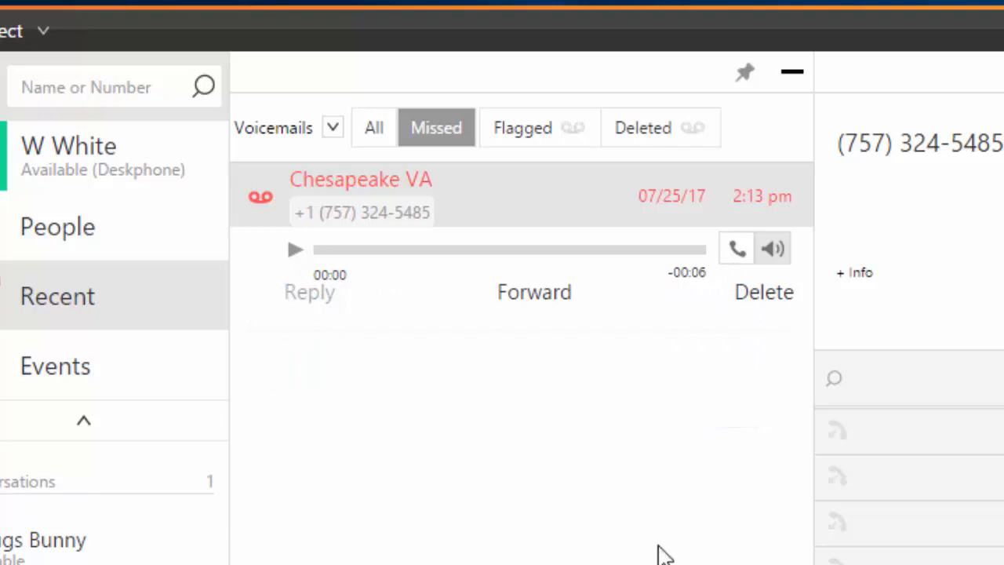
mouse_move(772, 247)
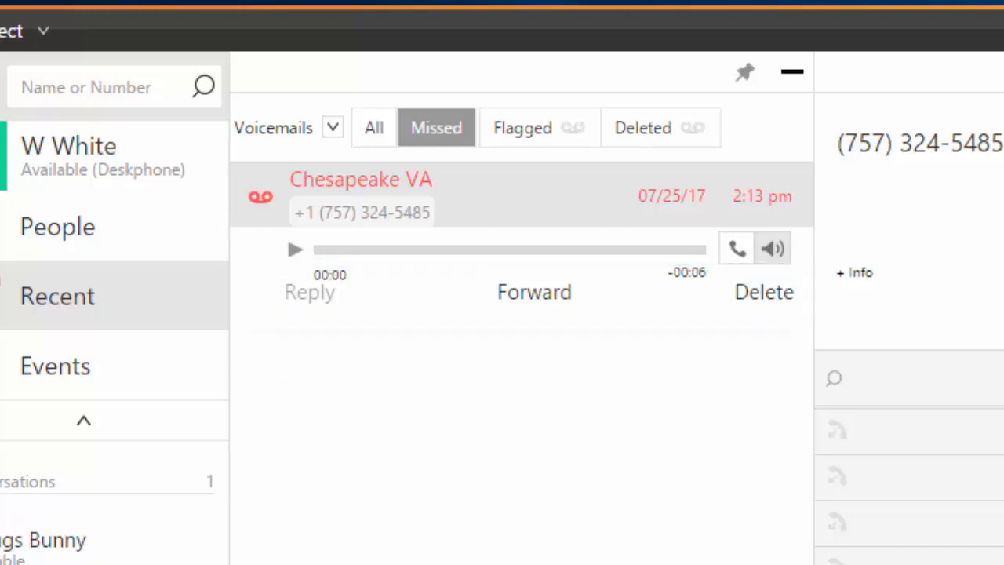
left_click(57, 294)
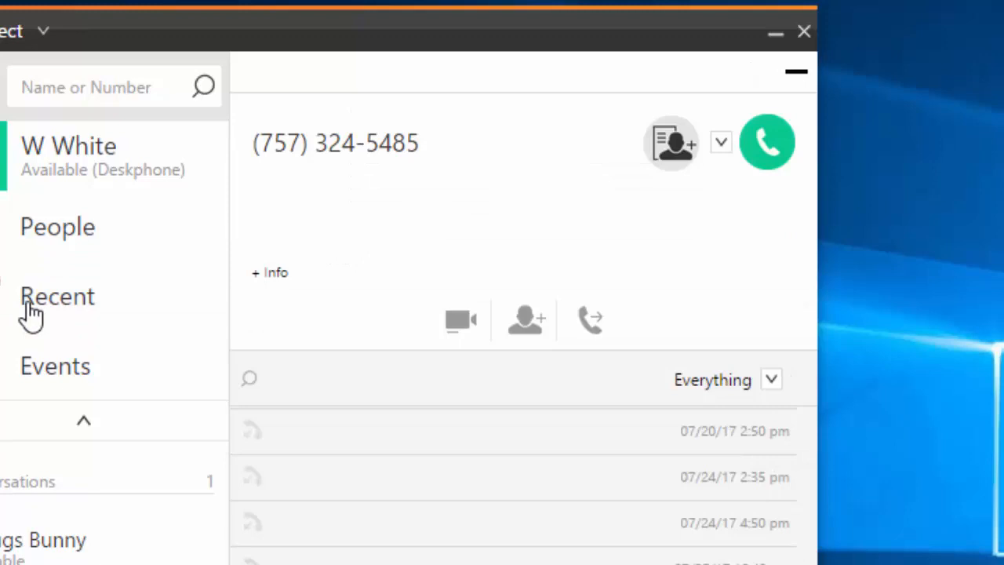
Reopen Recent and switch the Voicemails filter to Everything for the full Chesapeake VA history
left_click(56, 295)
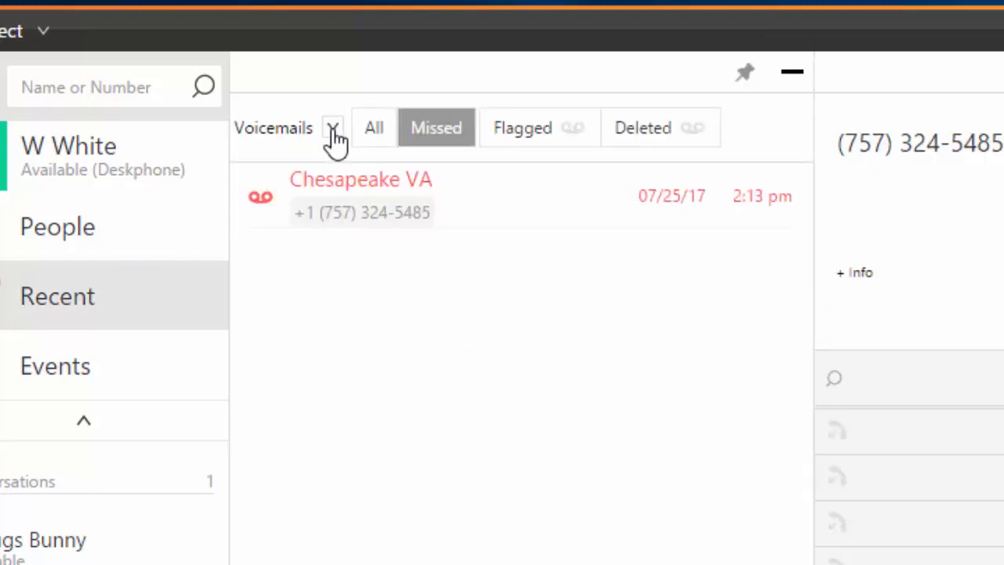
left_click(332, 127)
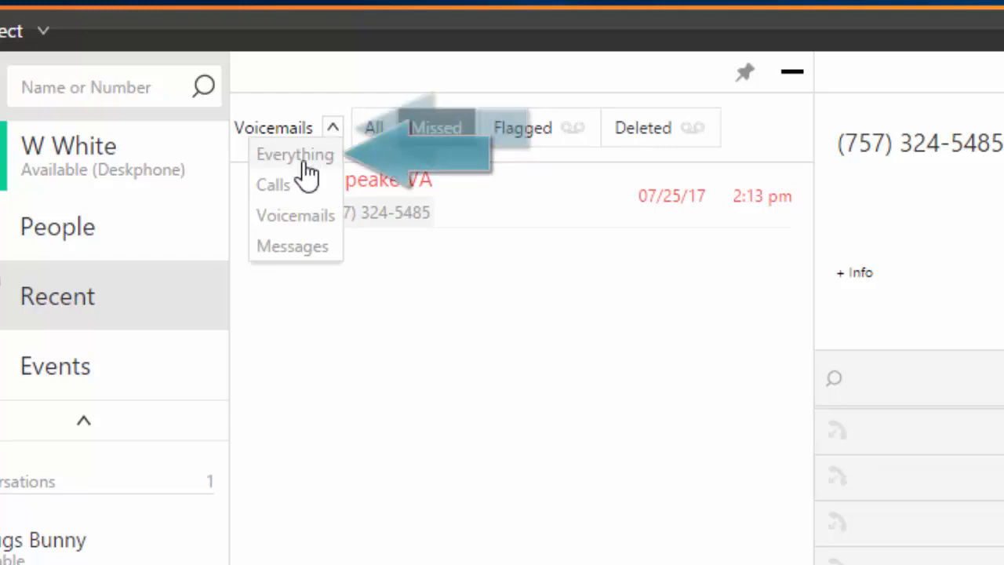
left_click(295, 153)
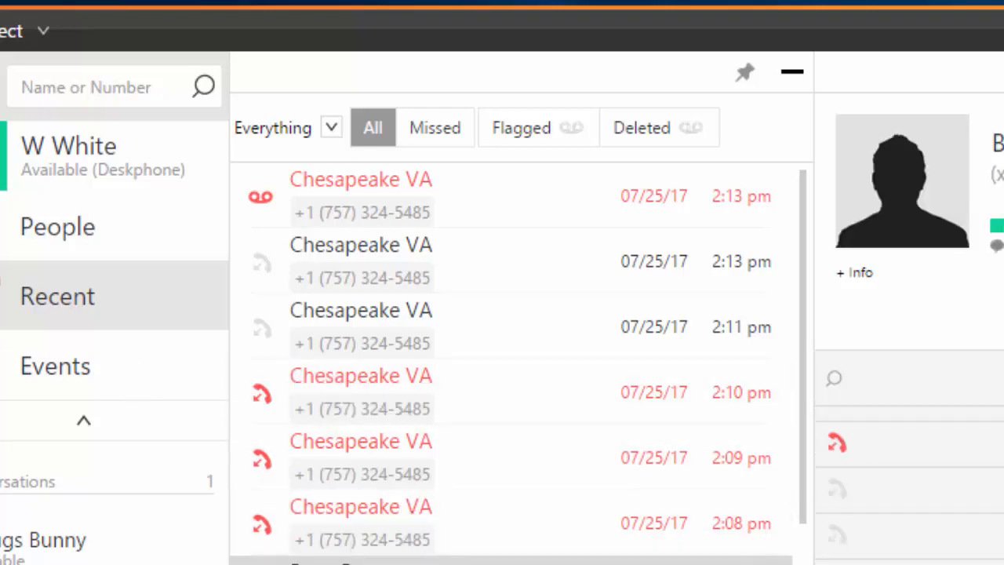
mouse_move(463, 526)
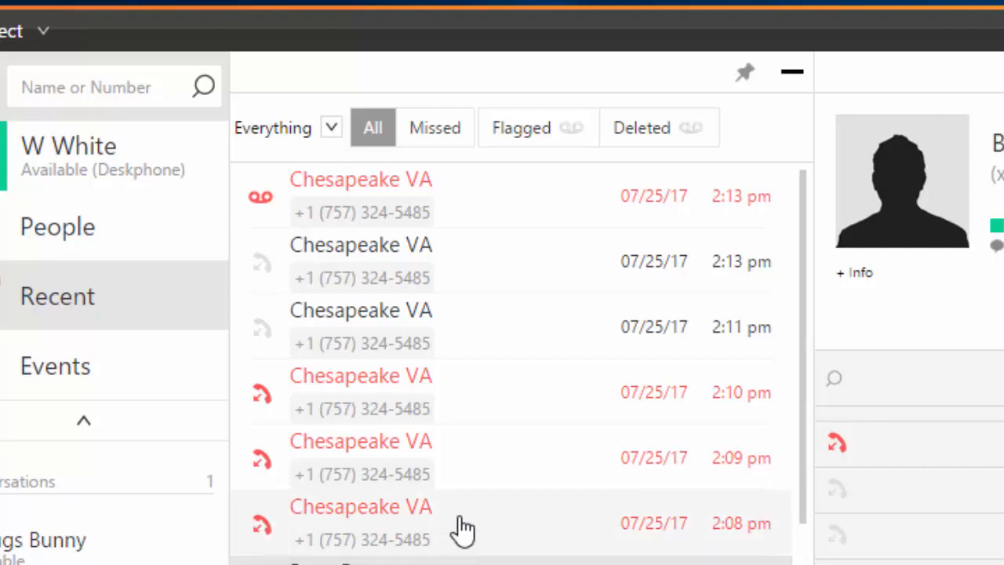